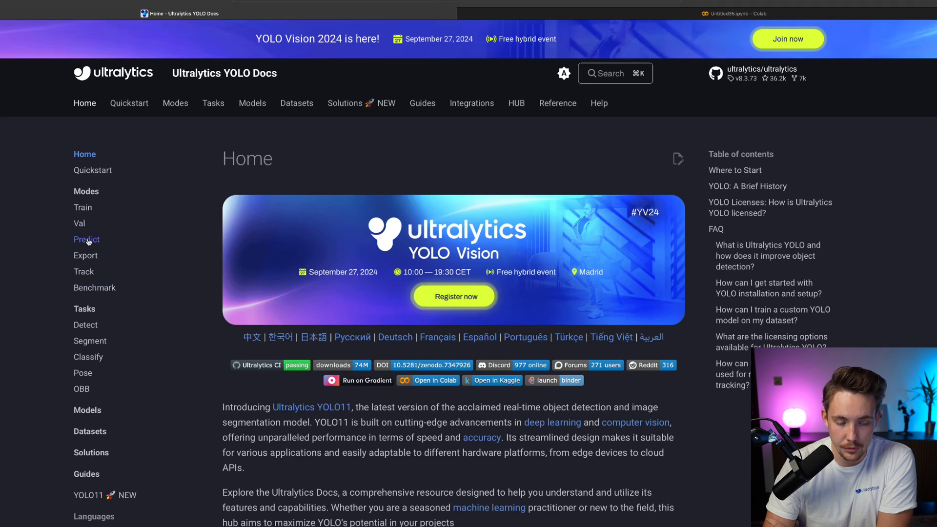
pyautogui.moveTo(94, 246)
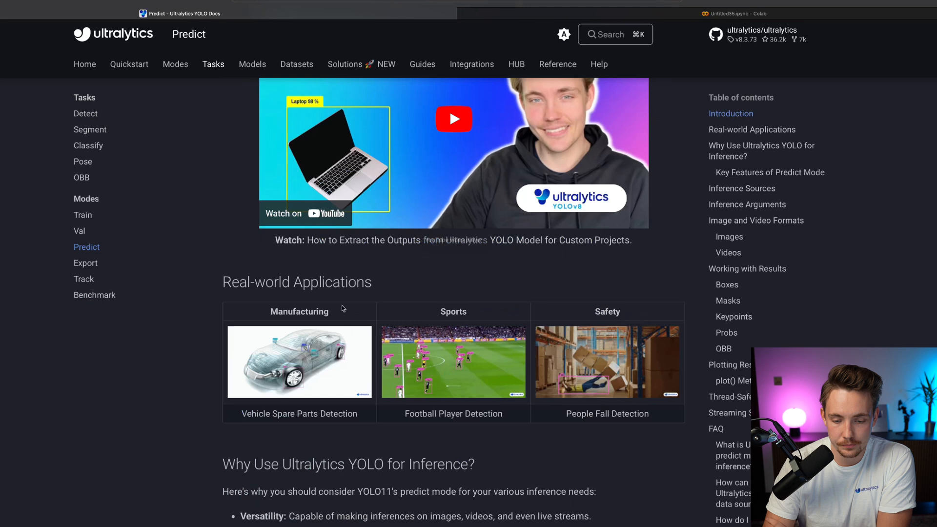
# Scroll the Predict docs page down past the batched-inference example to the Inference Sources table.
pyautogui.scroll(-3)
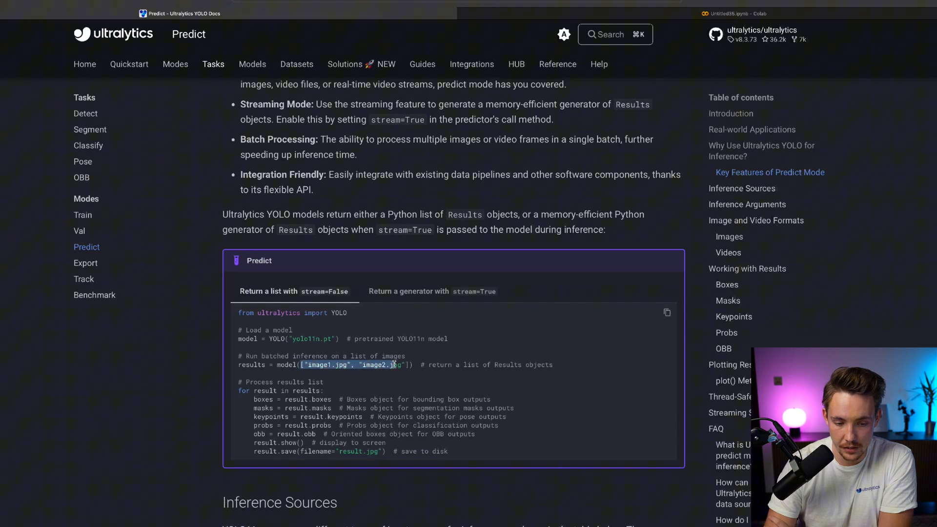
pyautogui.scroll(-3)
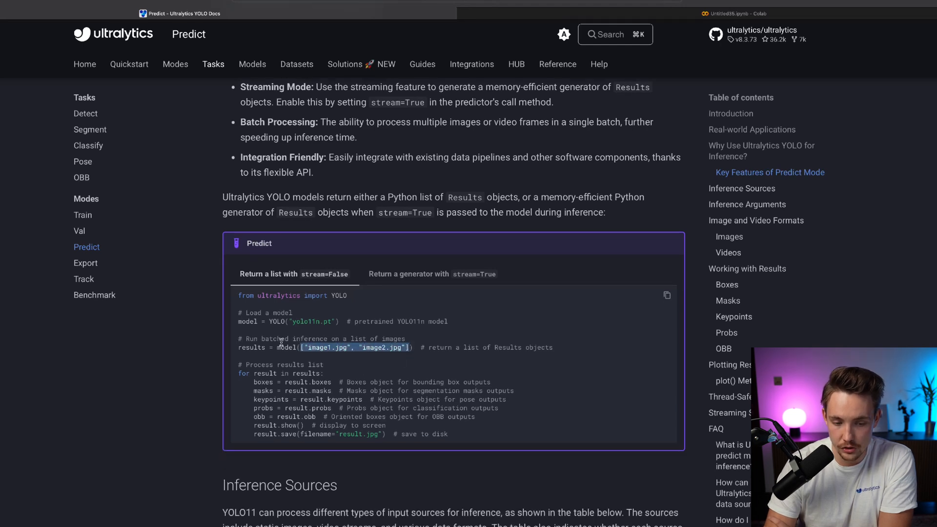
pyautogui.moveTo(277, 338)
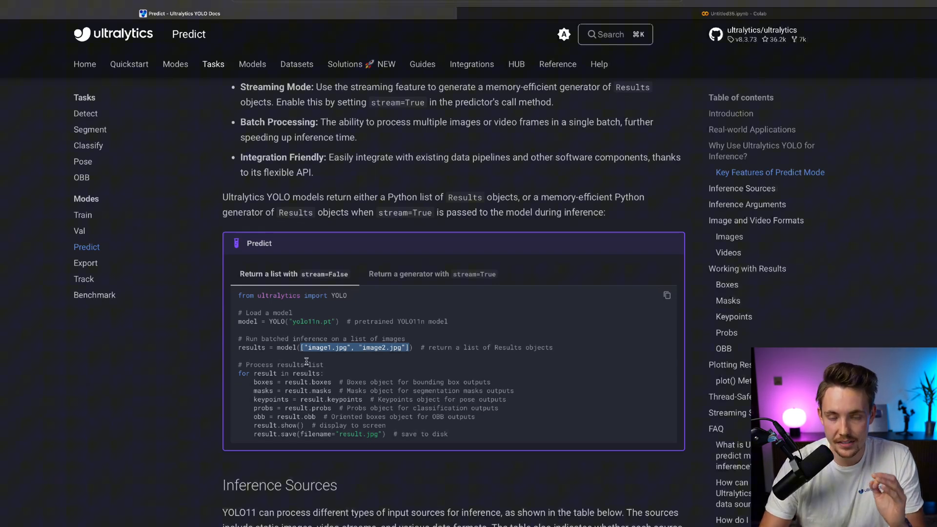
pyautogui.moveTo(398, 371)
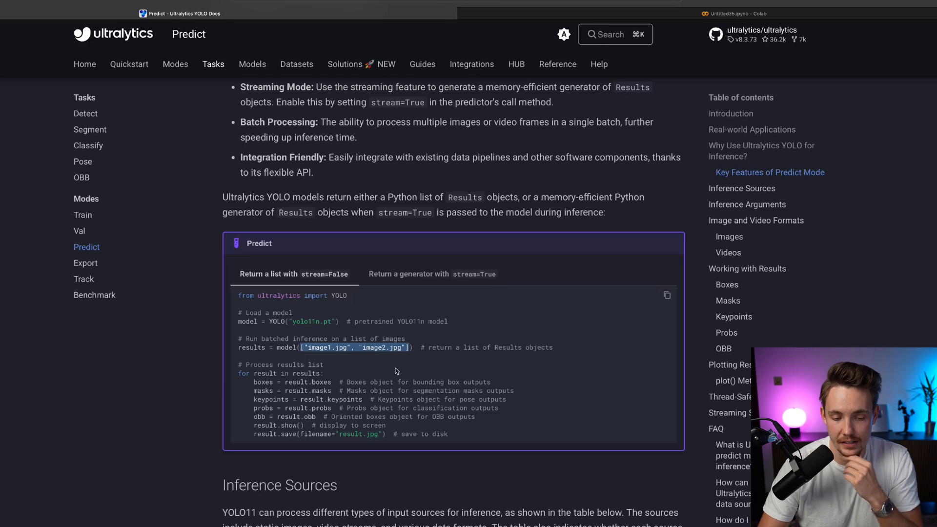
pyautogui.scroll(-3)
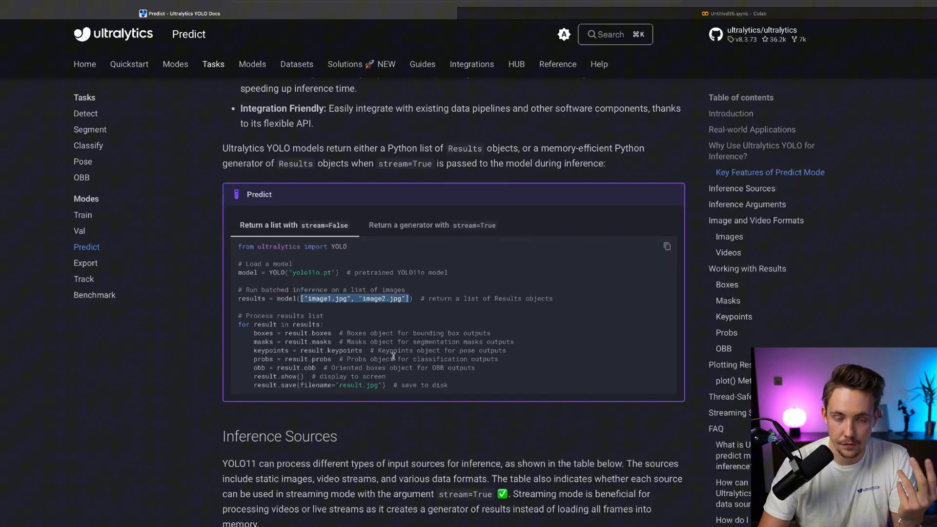
pyautogui.scroll(-3)
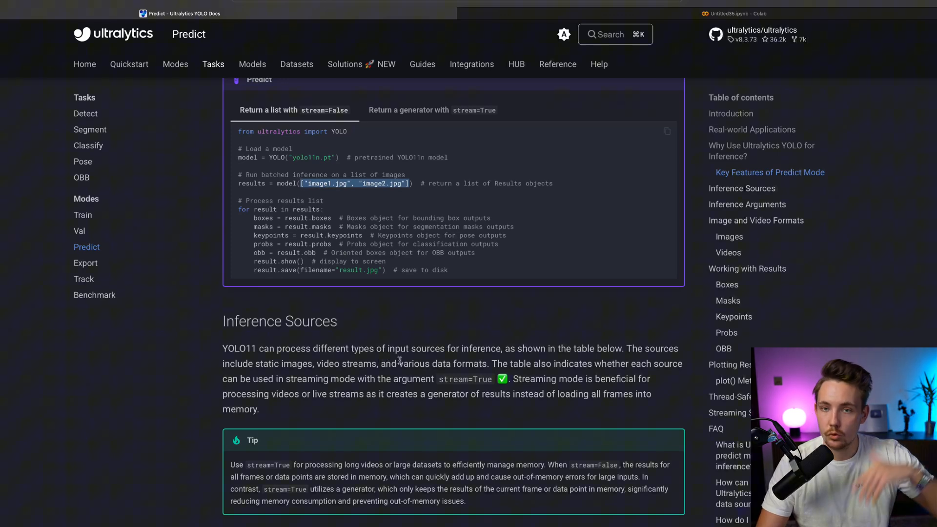
pyautogui.scroll(-3)
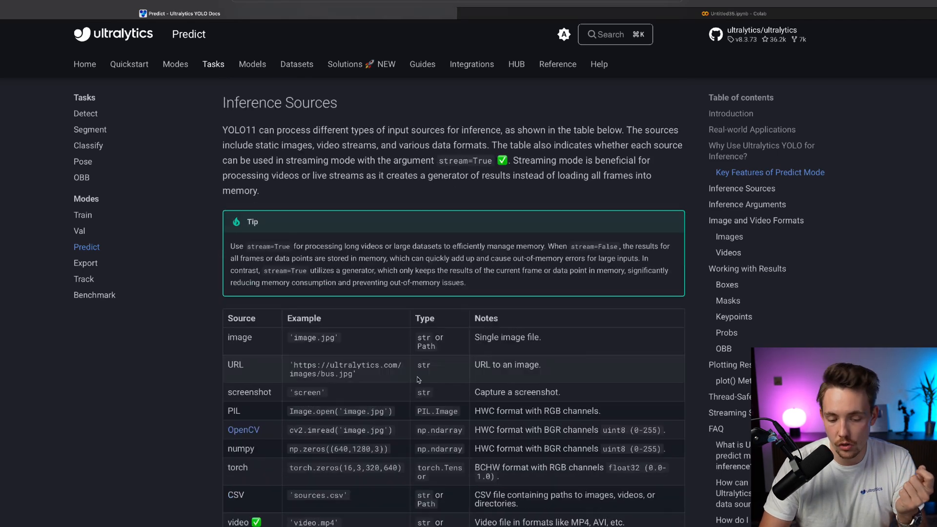
pyautogui.scroll(3)
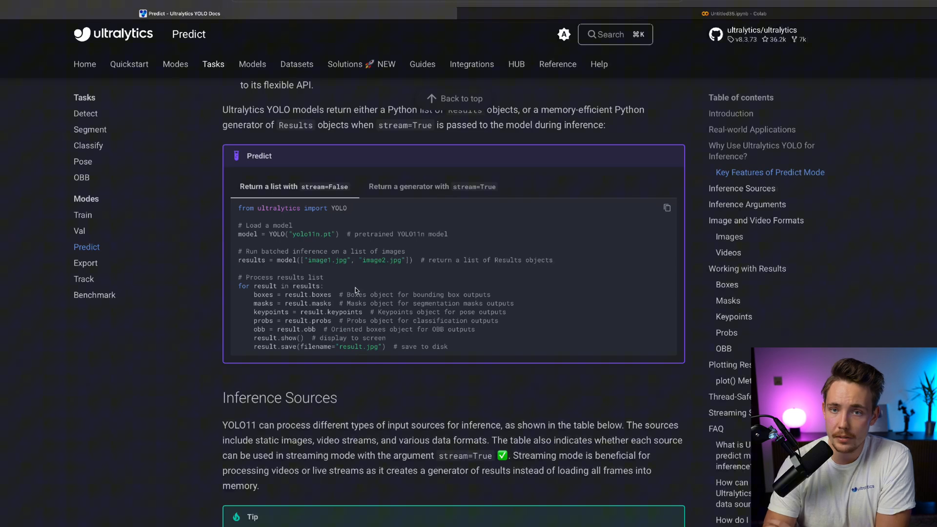
pyautogui.scroll(-3)
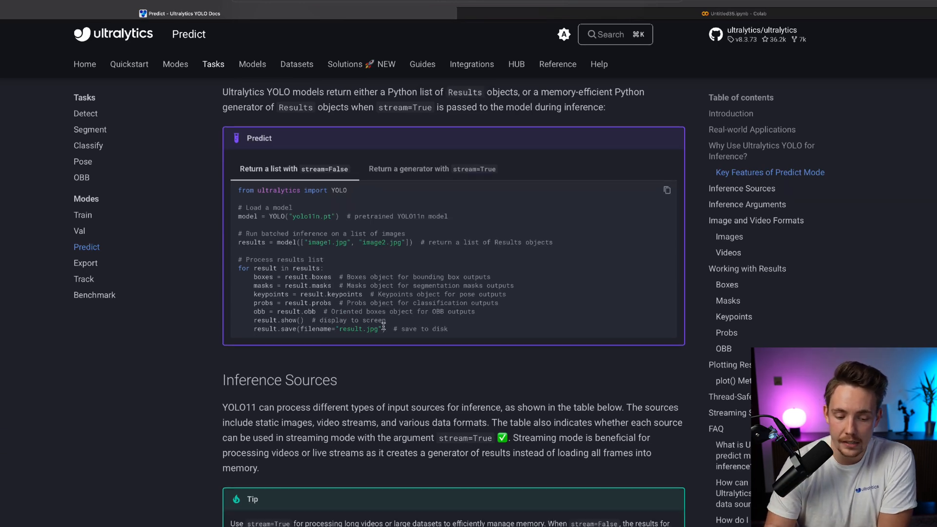
pyautogui.scroll(-3)
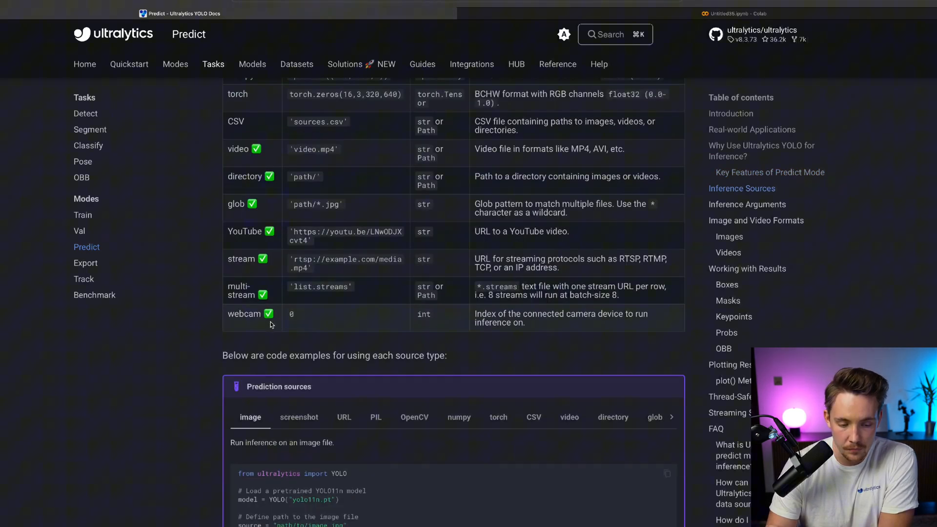
pyautogui.scroll(-3)
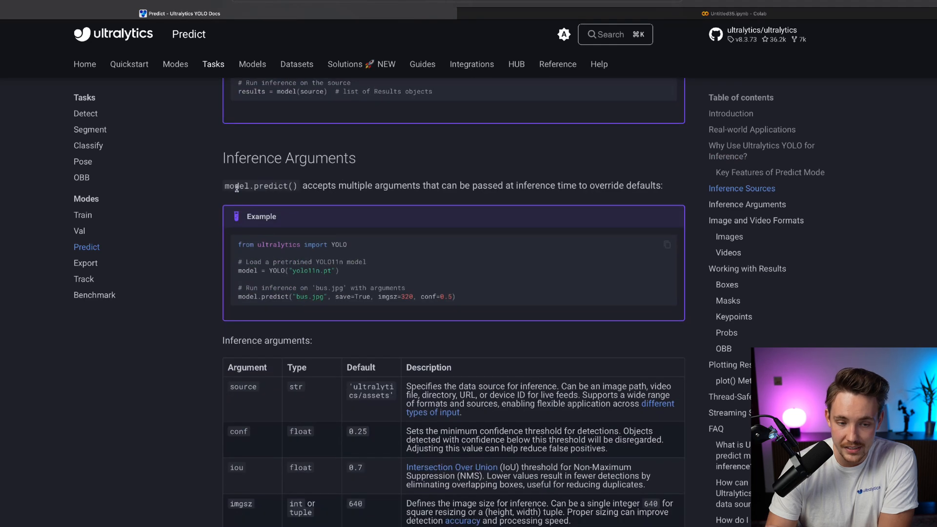
pyautogui.scroll(-3)
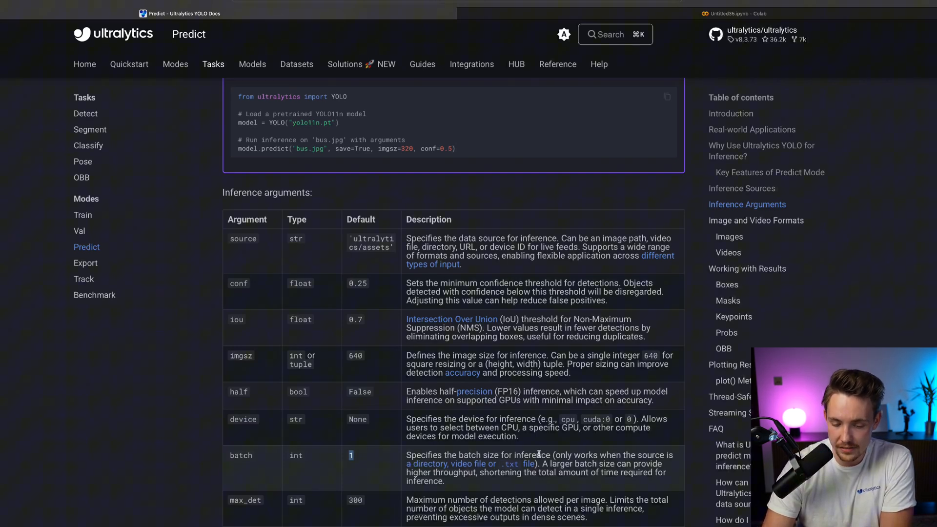
pyautogui.scroll(-3)
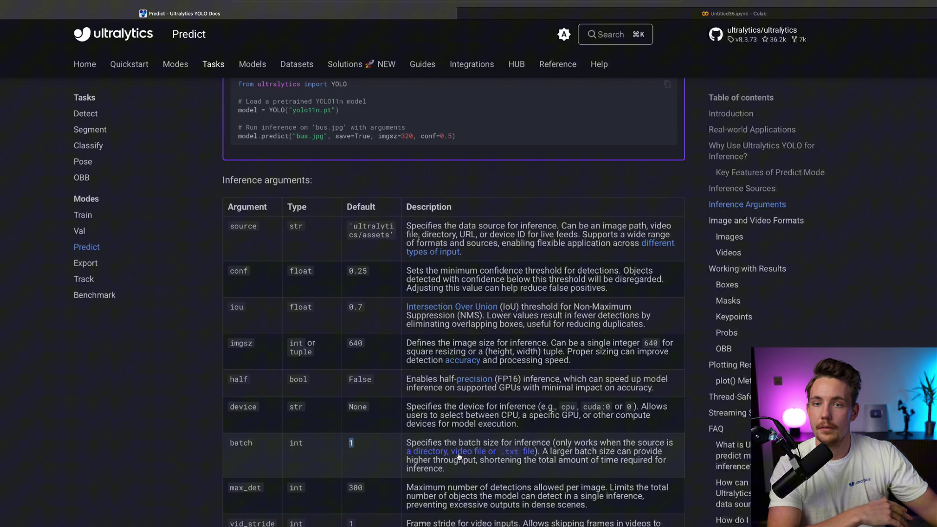
pyautogui.moveTo(553, 473)
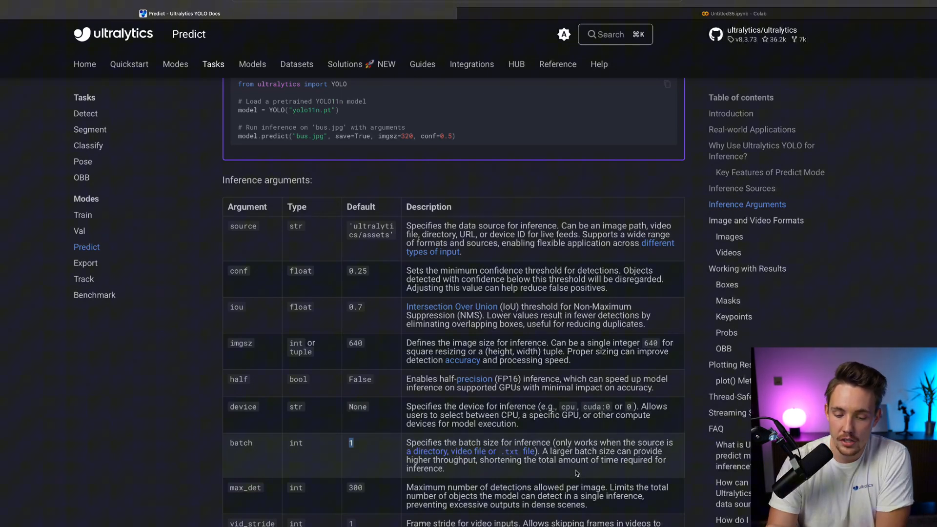
pyautogui.moveTo(547, 469)
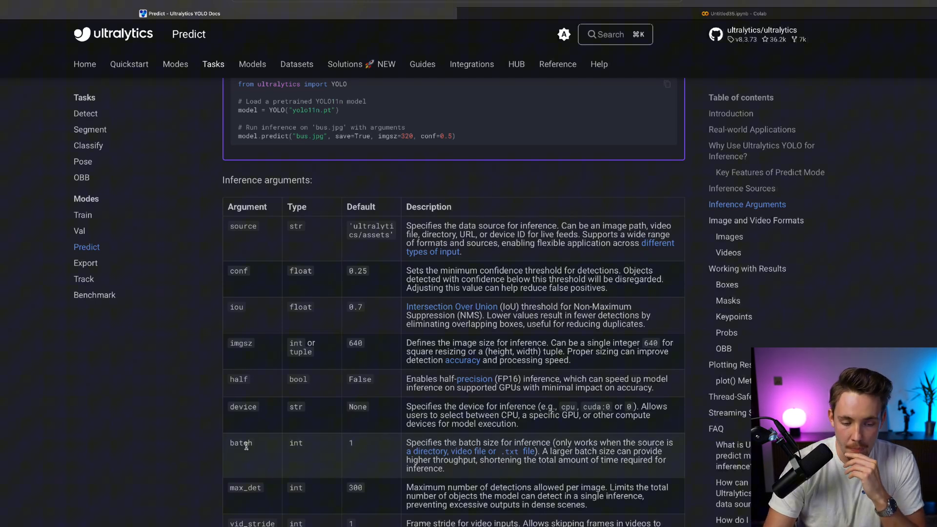
pyautogui.scroll(-3)
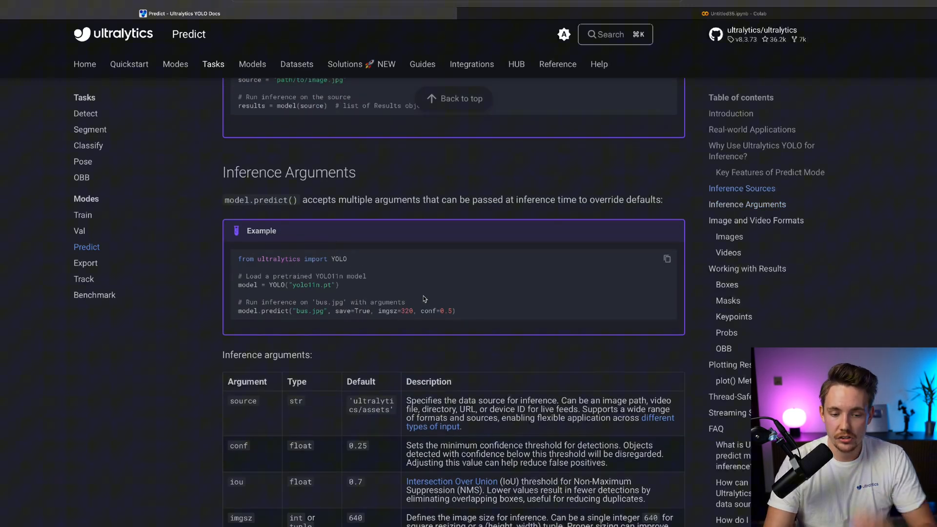
# Copy the YOLO11n predict example into the Colab notebook and set its runtime to a T4 GPU.
pyautogui.moveTo(238, 259); pyautogui.dragTo(456, 310)
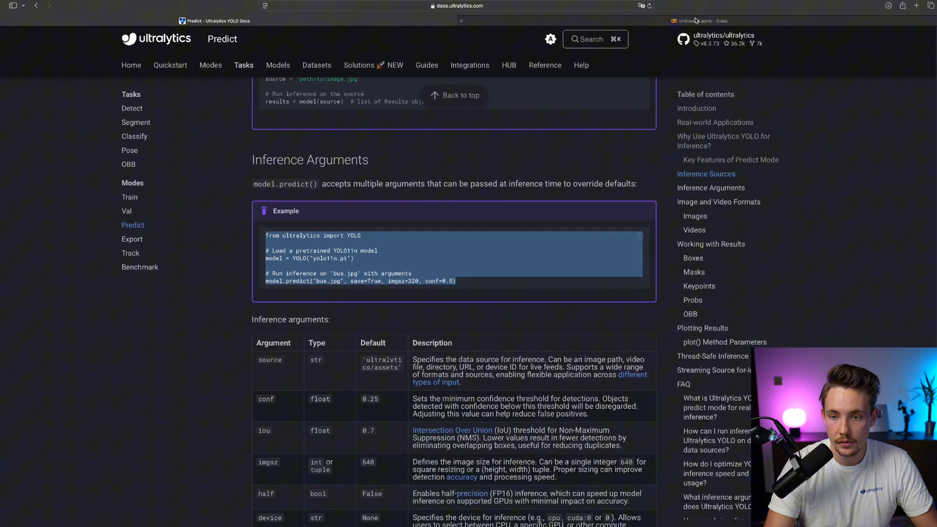
pyautogui.click(703, 20)
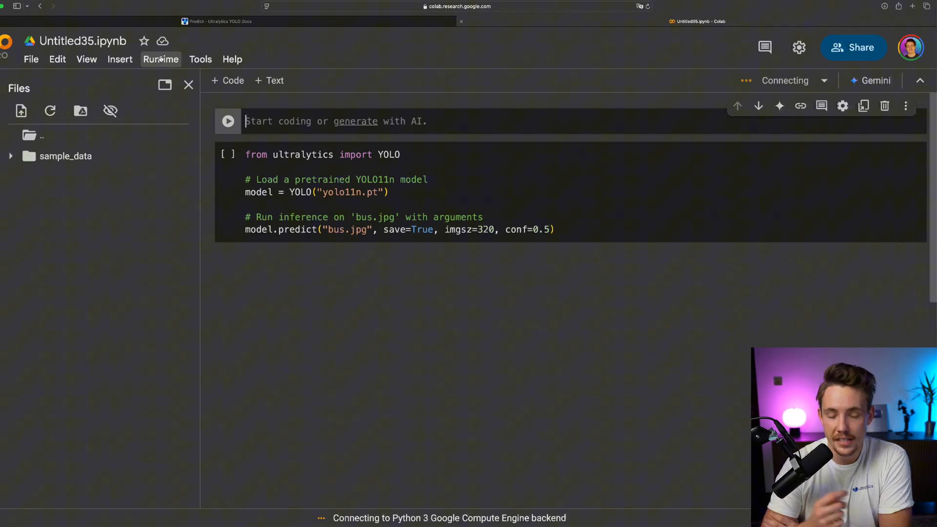
pyautogui.moveTo(193, 291)
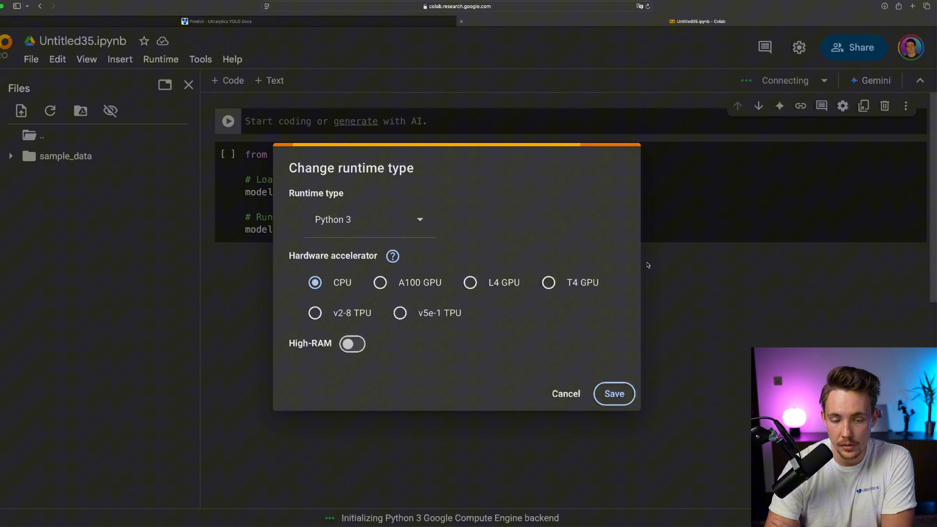
pyautogui.click(549, 283)
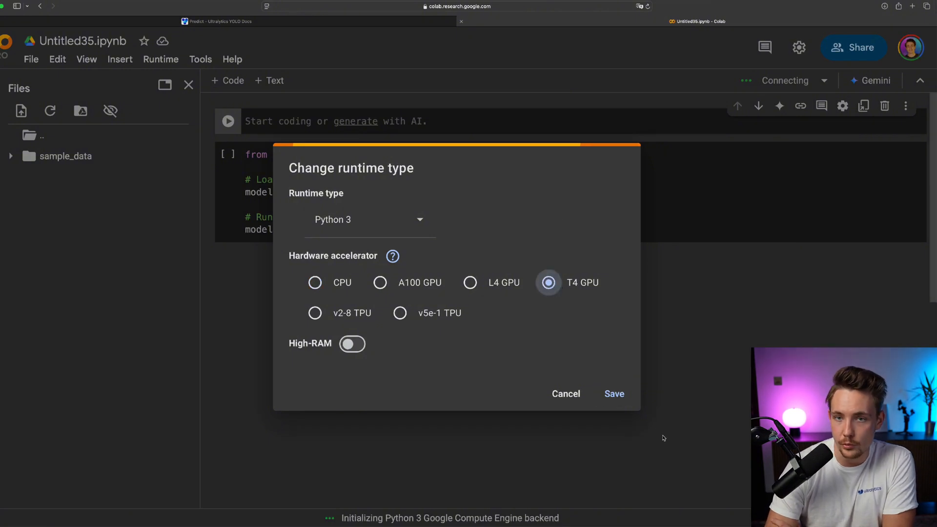
pyautogui.click(614, 394)
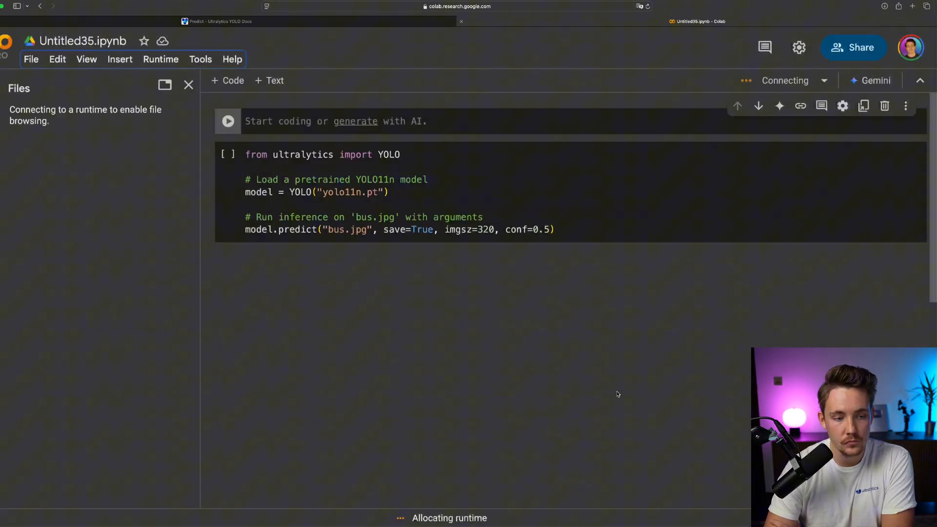
# Write '!pip install ultralytics' into the empty top code cell.
pyautogui.write('!')
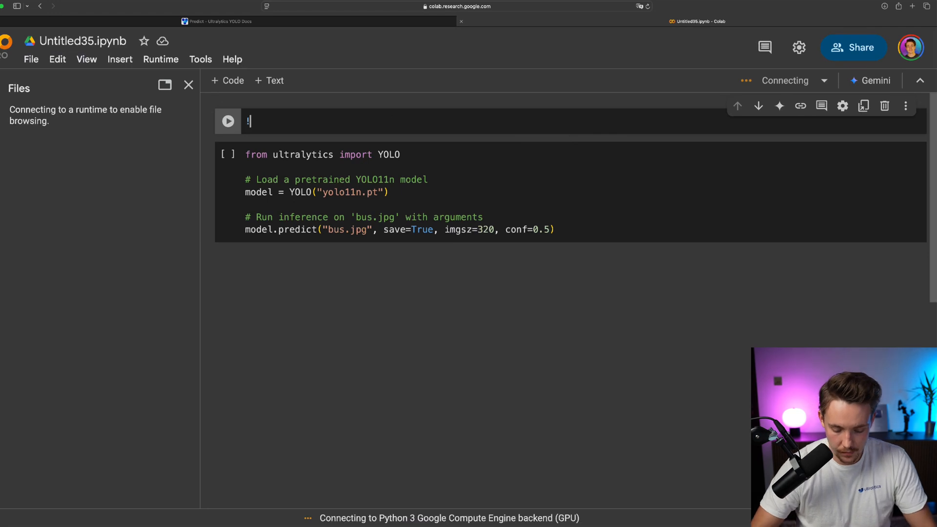
pyautogui.write('pip install u')
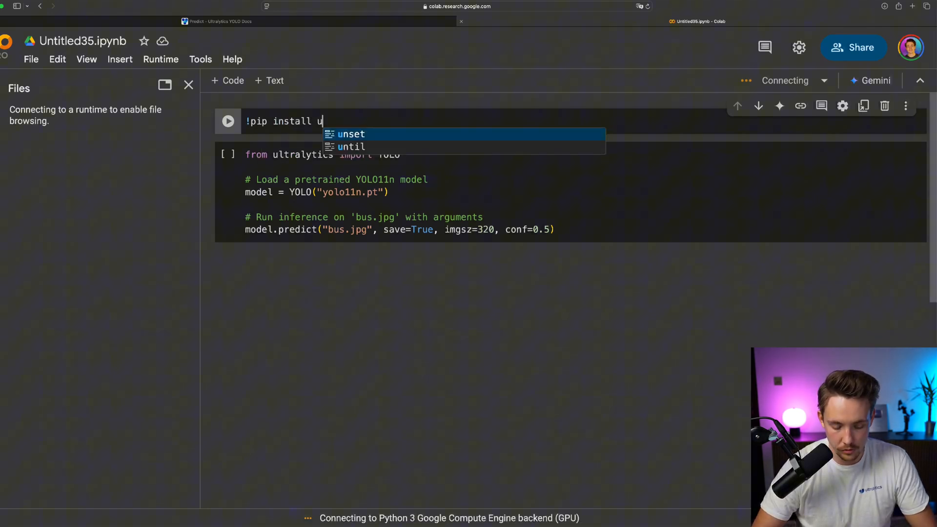
pyautogui.write('ltralytics')
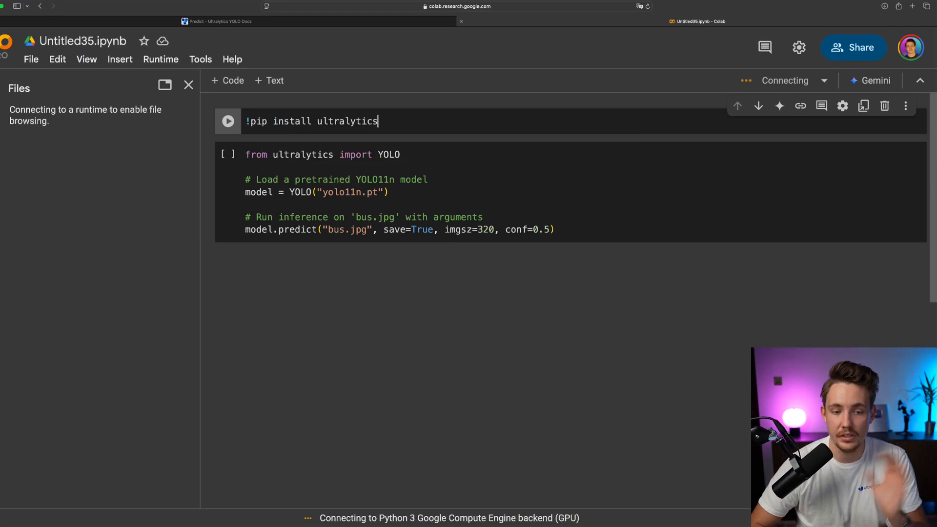
pyautogui.moveTo(543, 300)
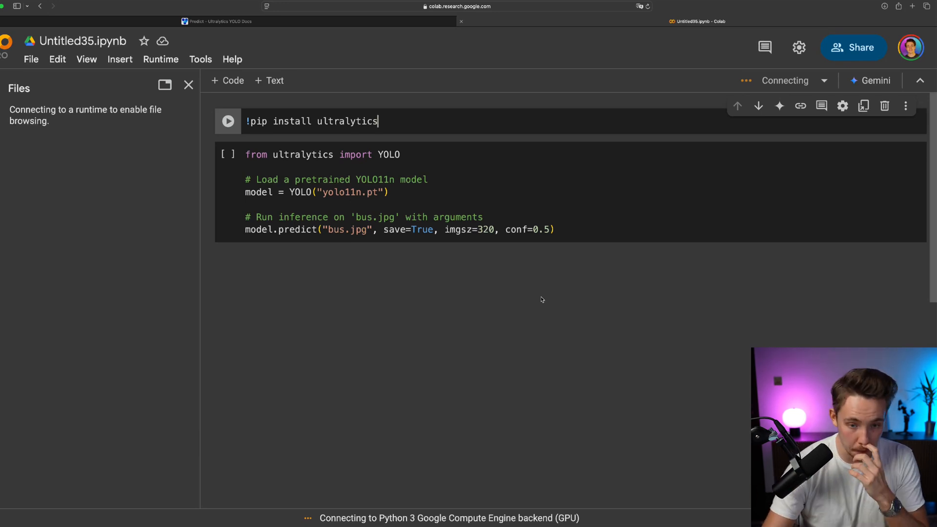
pyautogui.moveTo(215, 149)
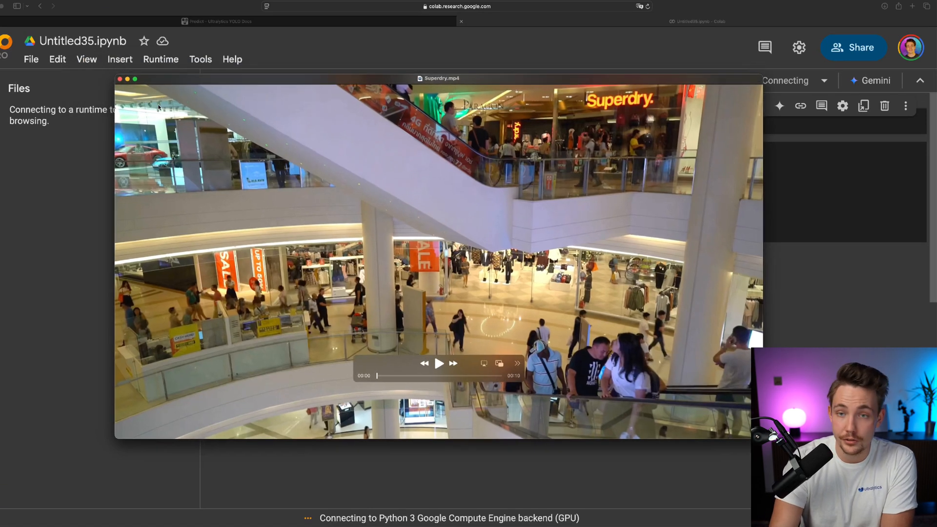
pyautogui.moveTo(199, 116)
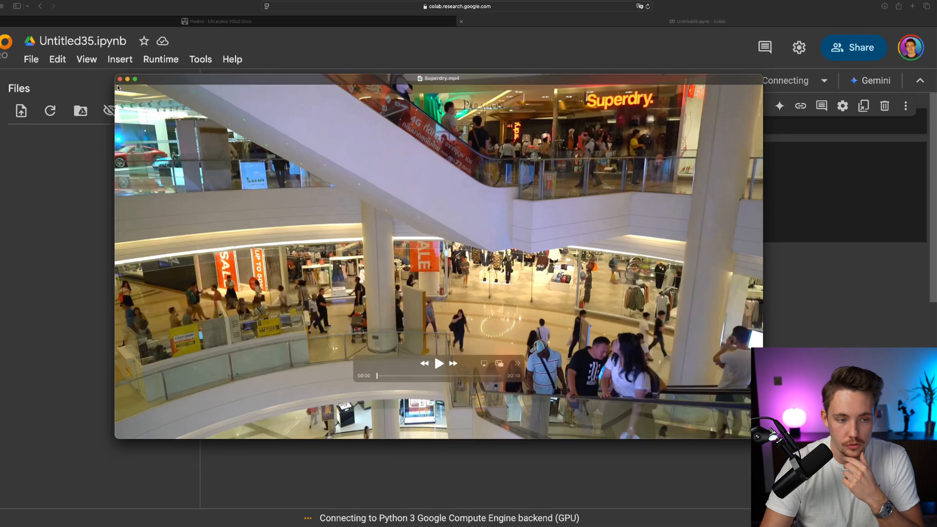
# Upload Superdry.mp4 into the session files and start the ultralytics install cell.
pyautogui.click(119, 80)
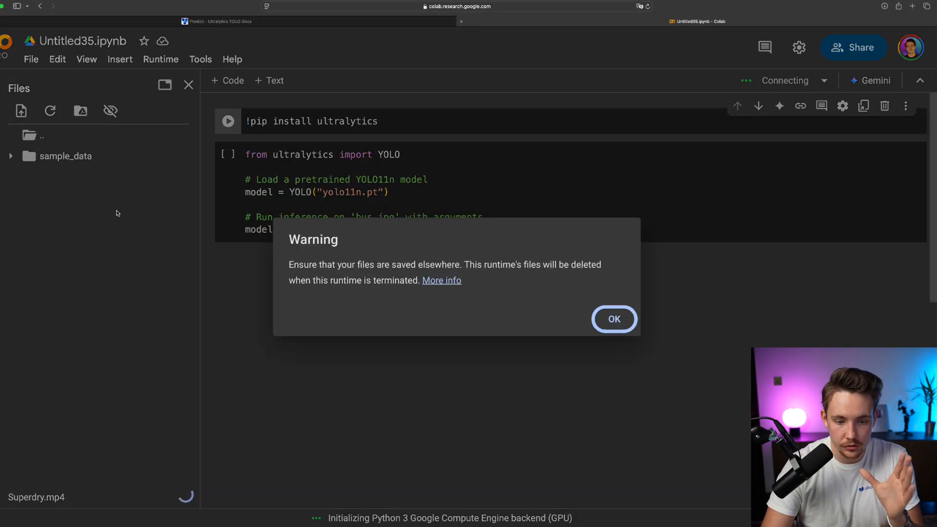
pyautogui.click(614, 318)
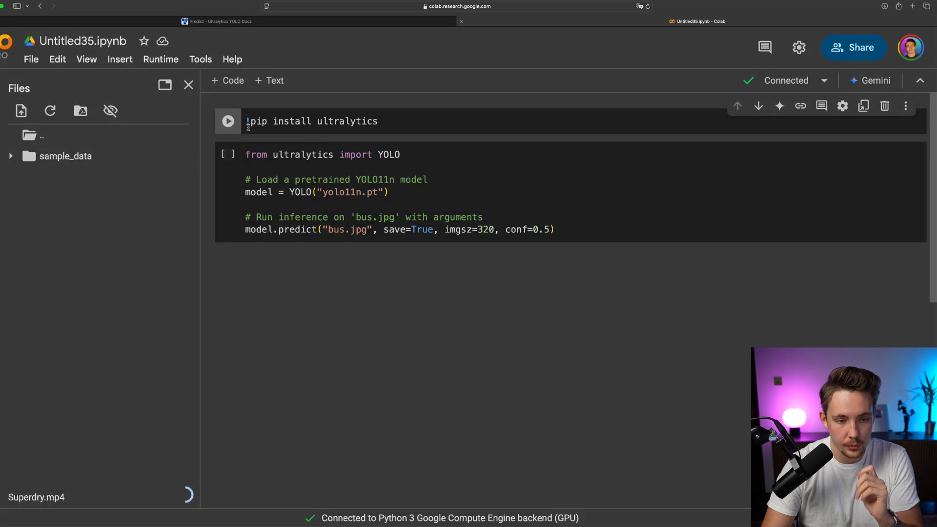
# Place the cursor in the prediction code cell to begin editing it.
pyautogui.click(227, 121)
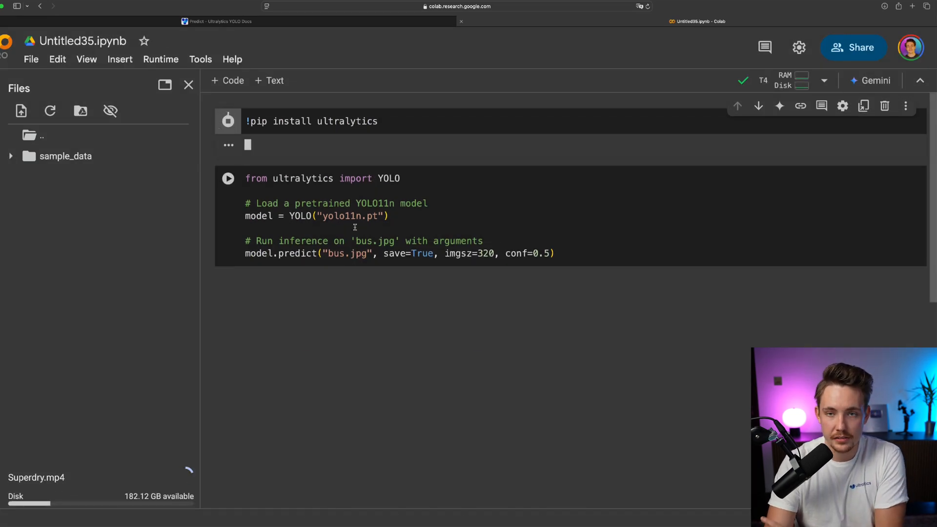
pyautogui.click(228, 121)
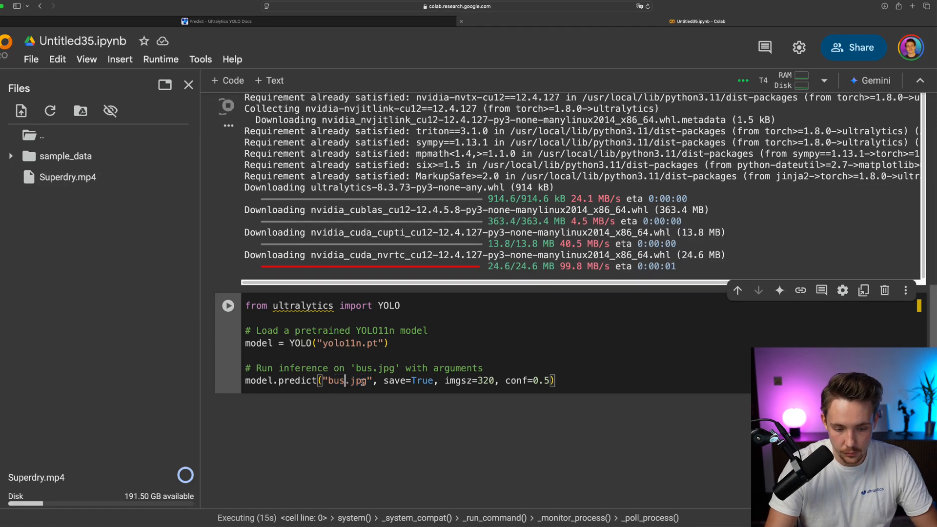
# Point the predict call at /content/Superdry.mp4 with imgsz=640 and conf=0.3, checking the docs' batch argument.
pyautogui.write('/content/Superdry.mp4')
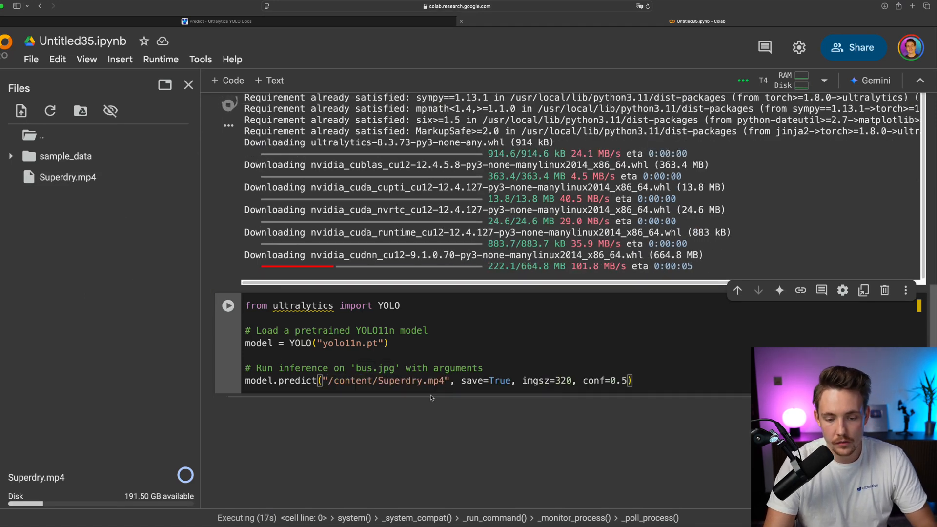
pyautogui.doubleClick(531, 380)
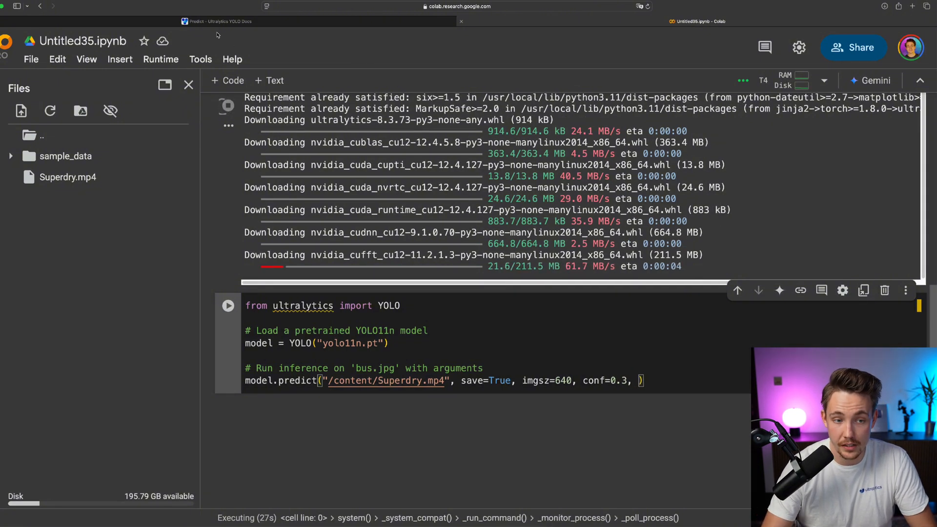
pyautogui.click(217, 22)
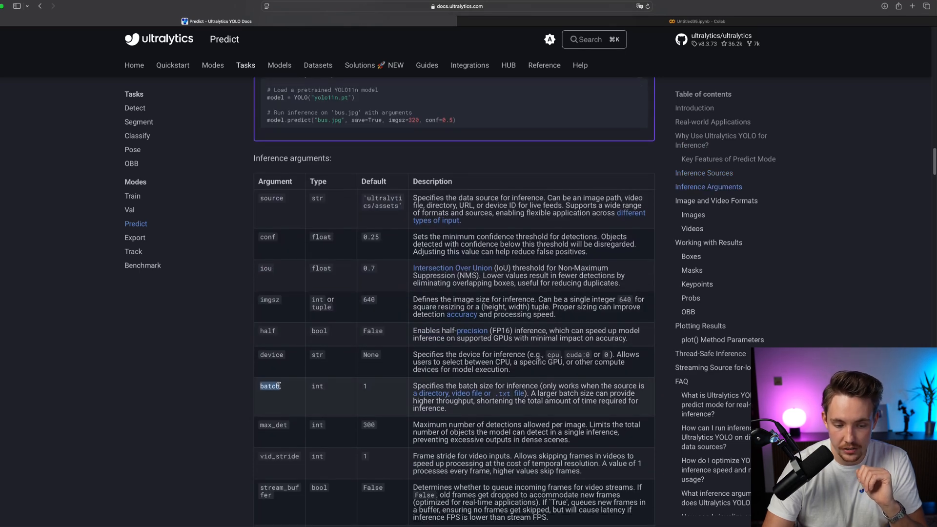
pyautogui.click(699, 19)
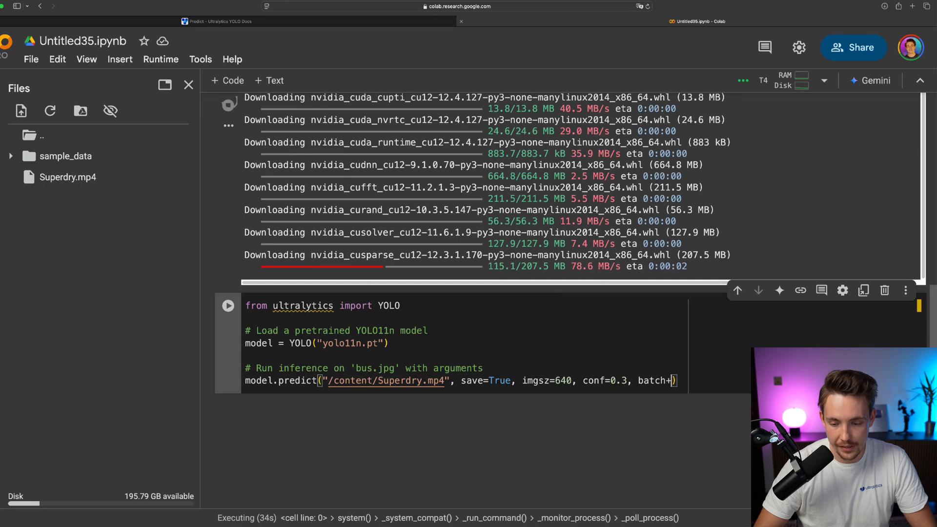
# Make a second predict cell with batch=16 and change the first cell to batch=1.
pyautogui.write('=16')
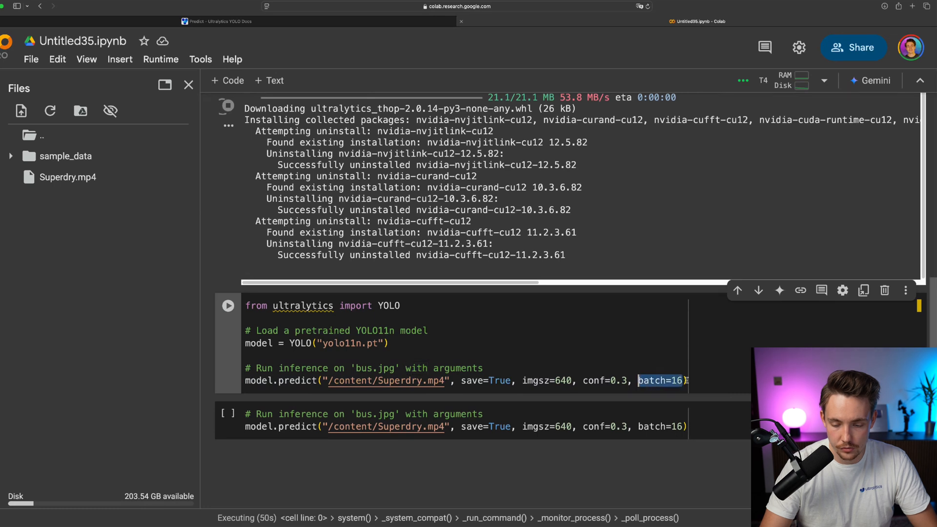
pyautogui.press('Backspace')
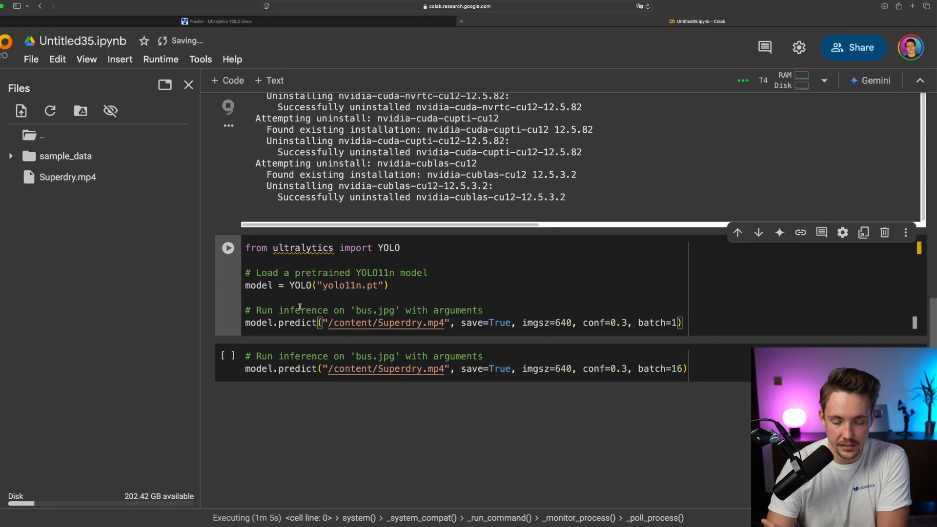
# Run the batch=1 prediction on Superdry.mp4 and review its per-frame detections and speed summary.
pyautogui.click(228, 248)
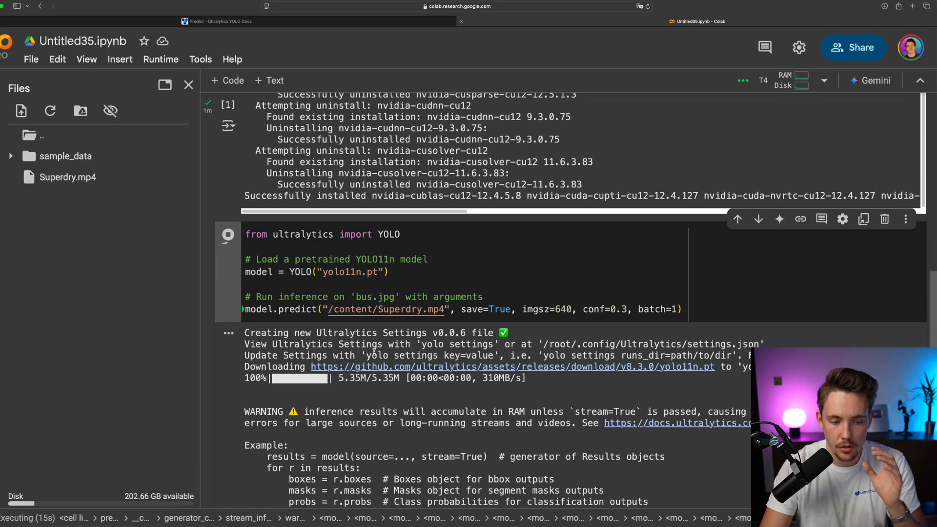
pyautogui.scroll(-3)
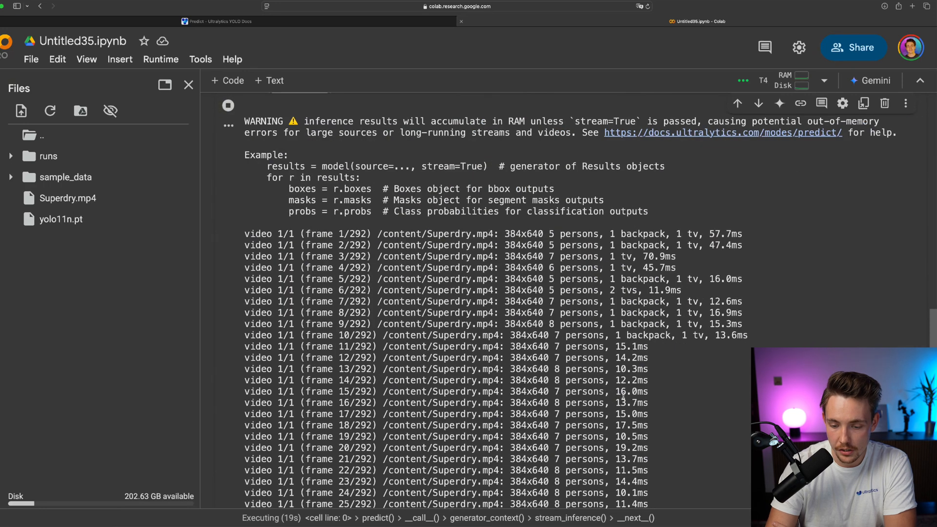
pyautogui.scroll(-3)
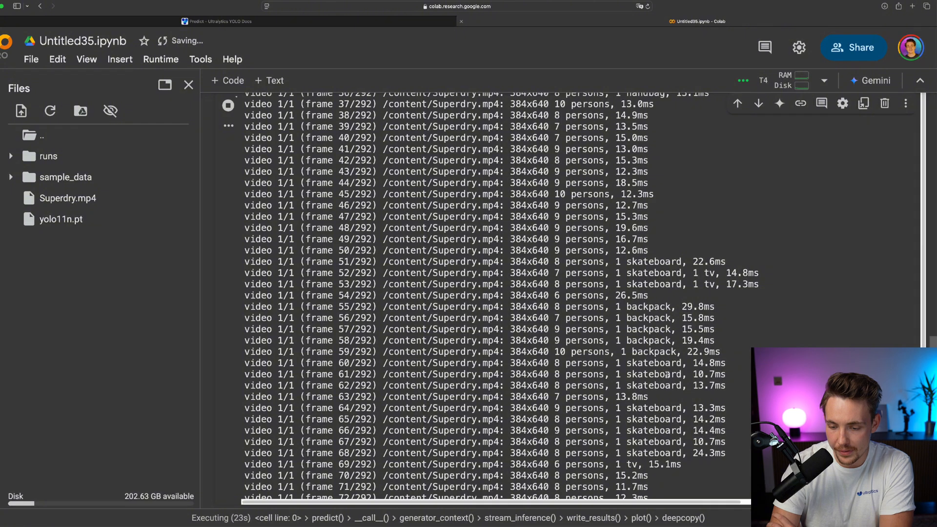
pyautogui.scroll(-3)
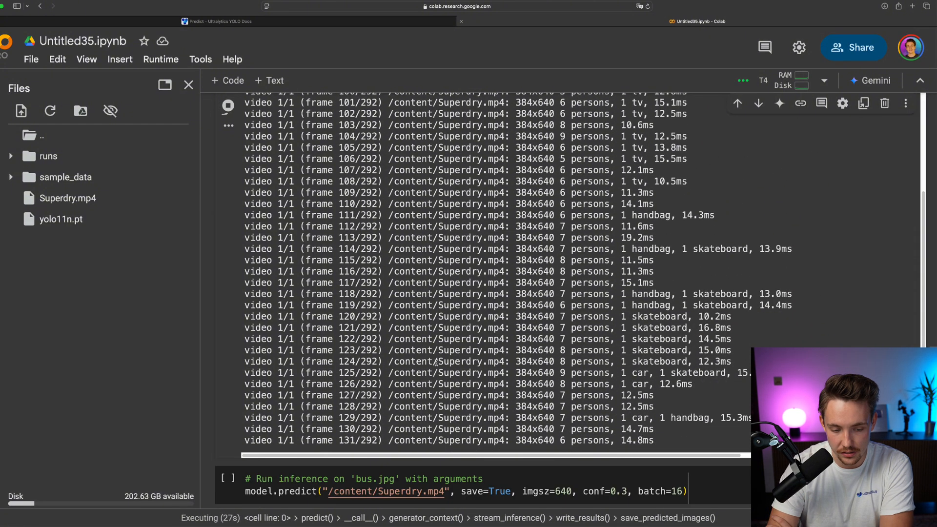
pyautogui.scroll(-3)
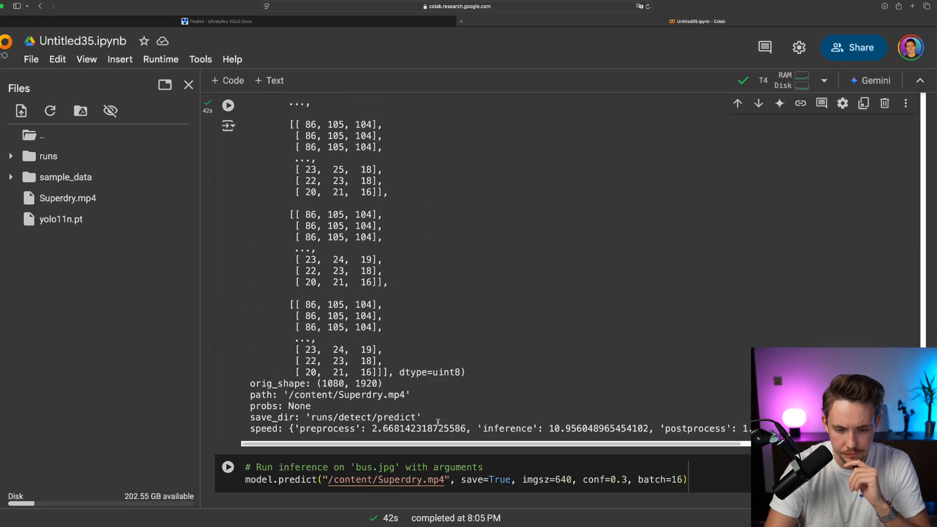
pyautogui.scroll(-3)
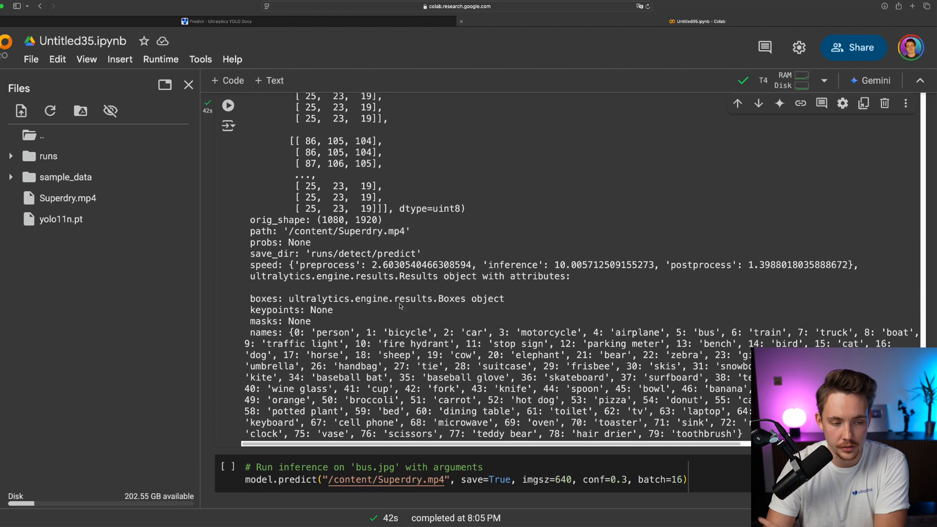
pyautogui.moveTo(558, 264)
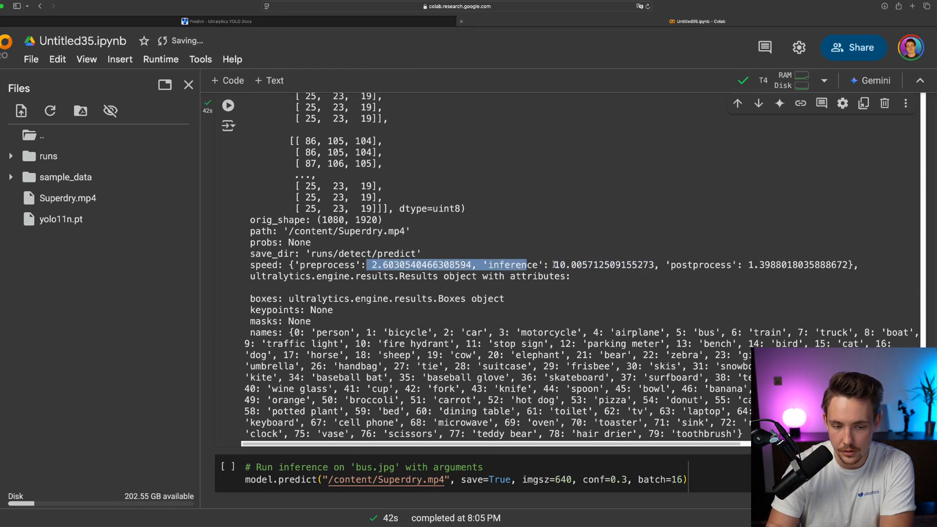
pyautogui.click(453, 314)
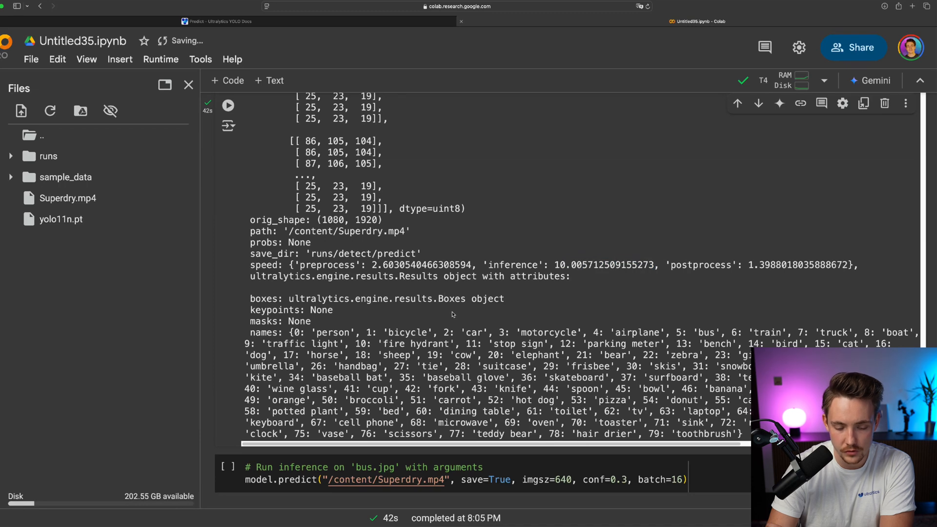
pyautogui.scroll(-3)
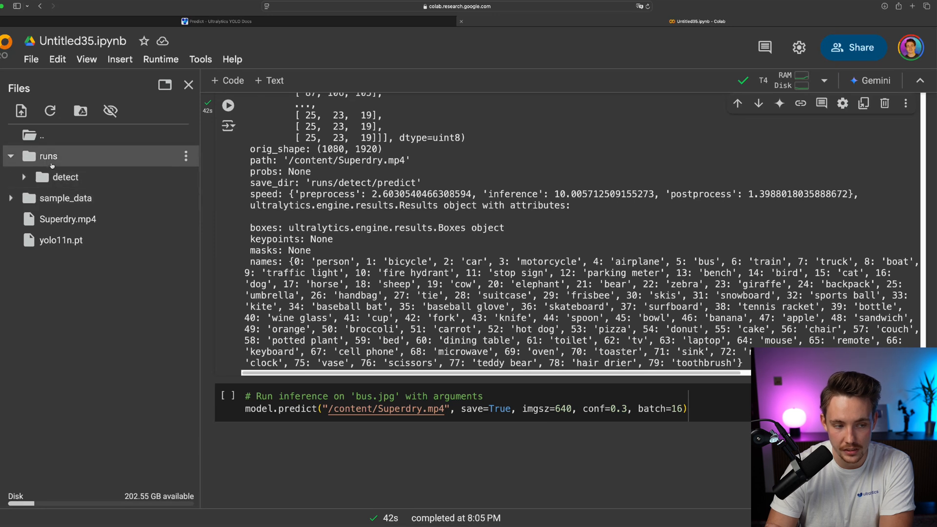
# Expand runs/detect/predict in the Files panel to locate the saved Superdry.avi.
pyautogui.click(23, 177)
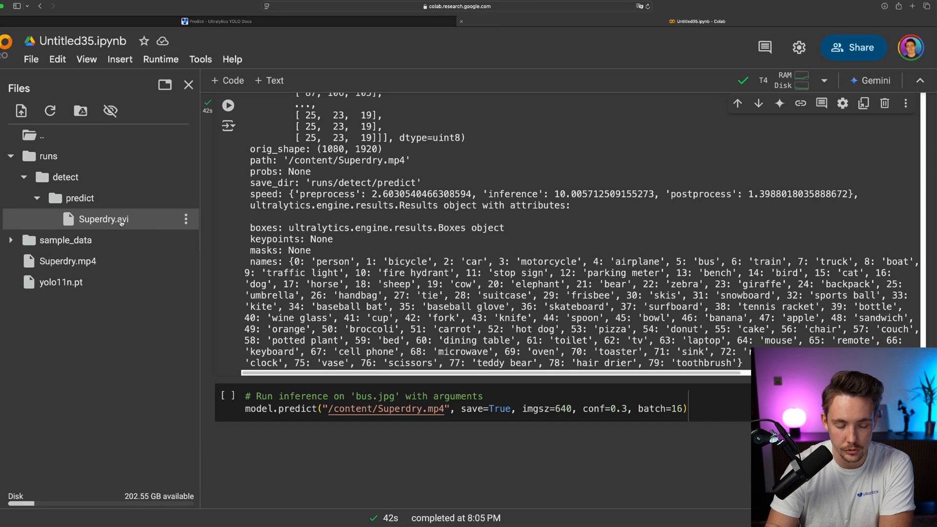
pyautogui.moveTo(130, 220)
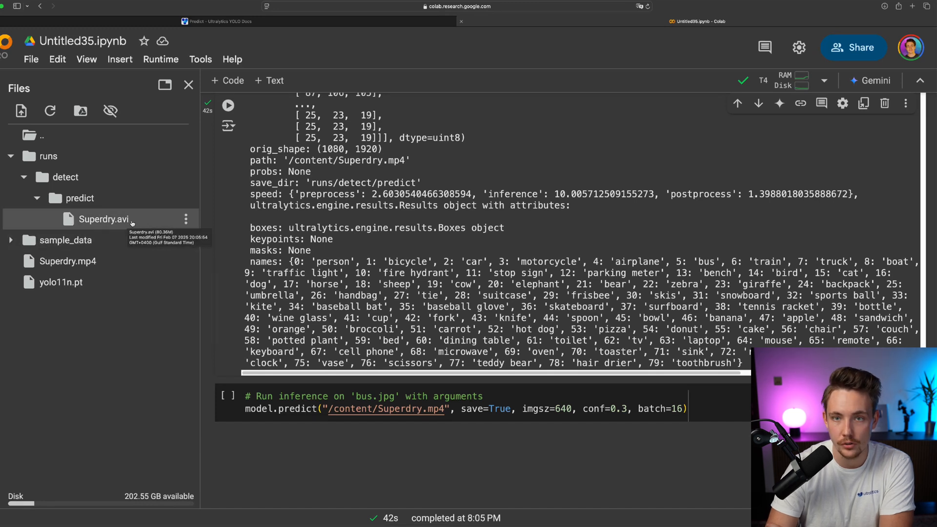
pyautogui.click(185, 218)
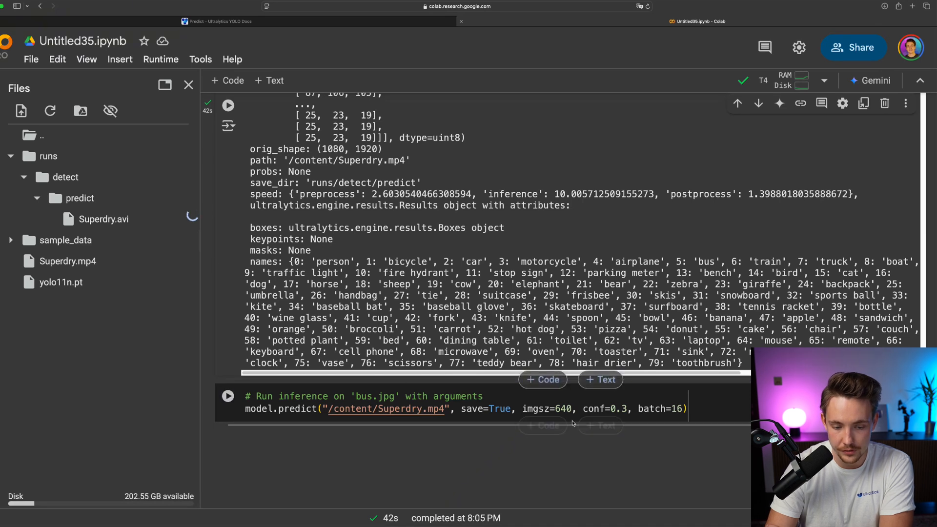
# Run the batch=16 prediction on Superdry.mp4 and review its output down to the speed results.
pyautogui.click(228, 396)
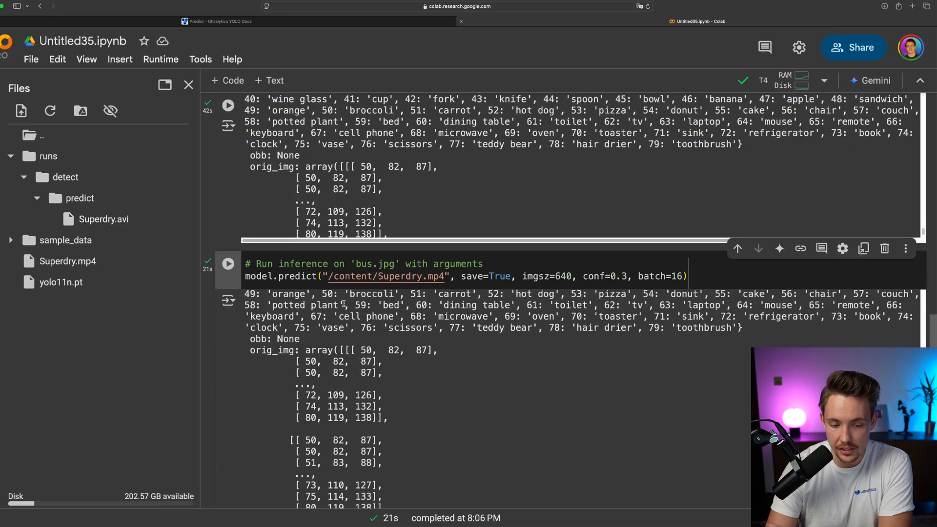
pyautogui.scroll(-3)
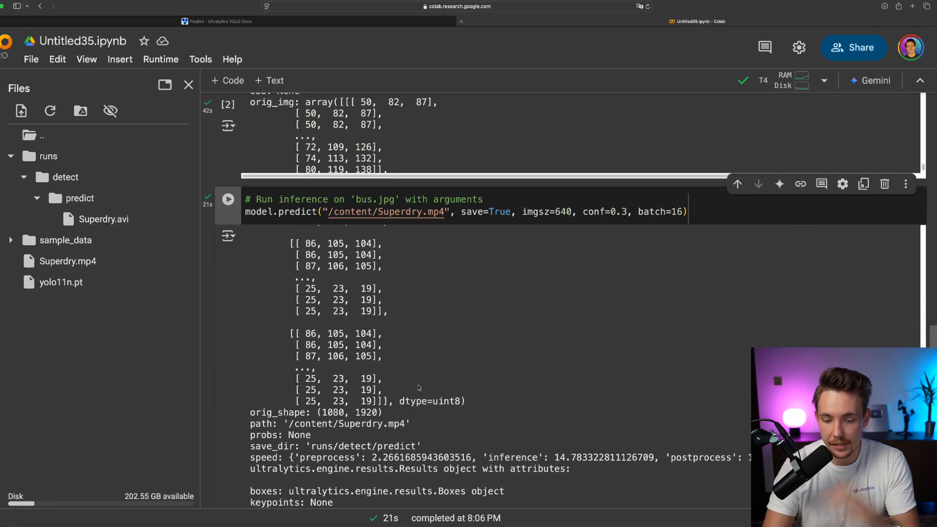
pyautogui.scroll(-3)
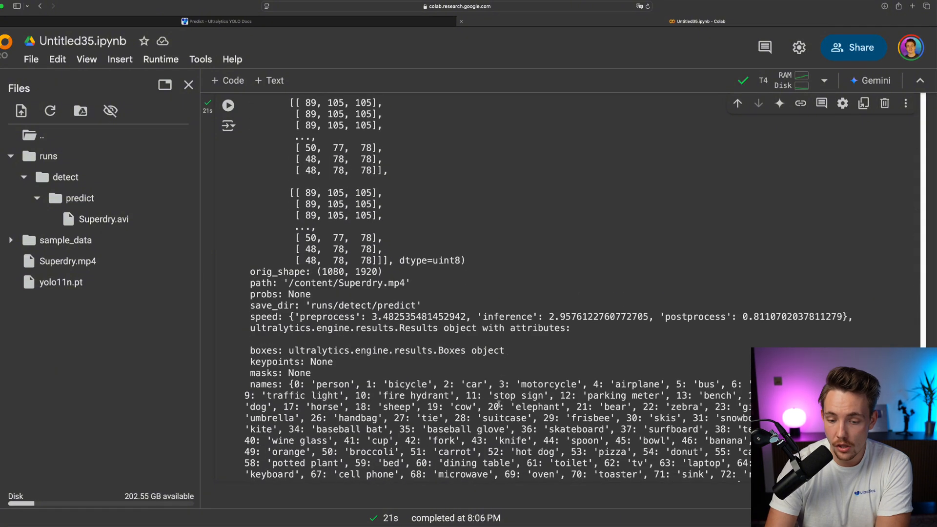
pyautogui.scroll(-3)
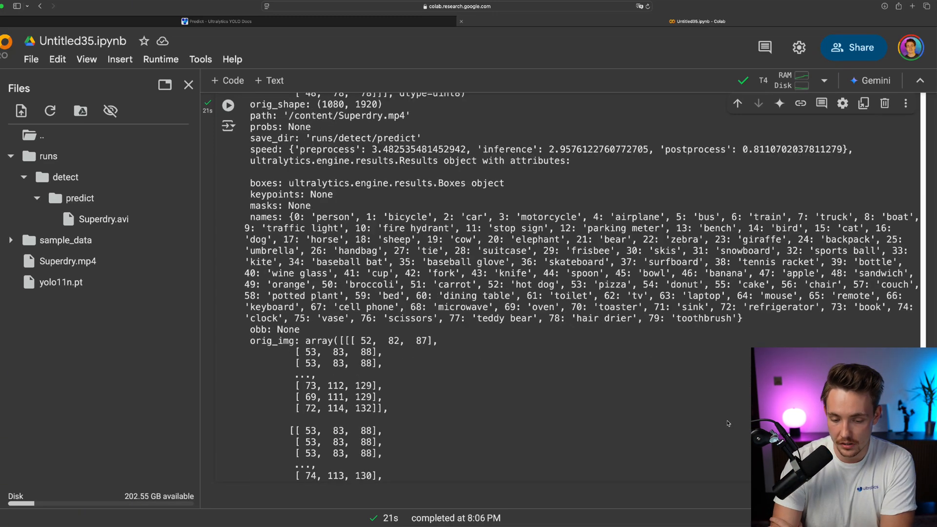
pyautogui.scroll(-3)
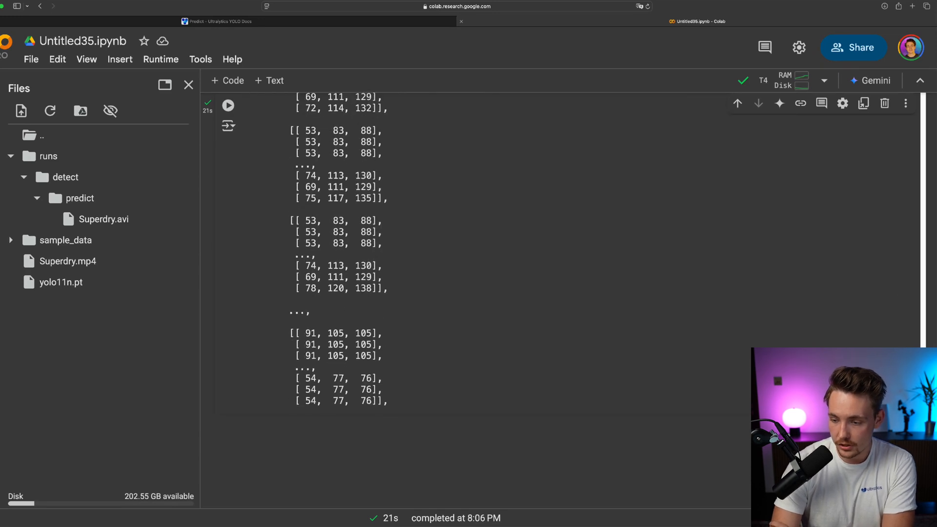
pyautogui.scroll(-3)
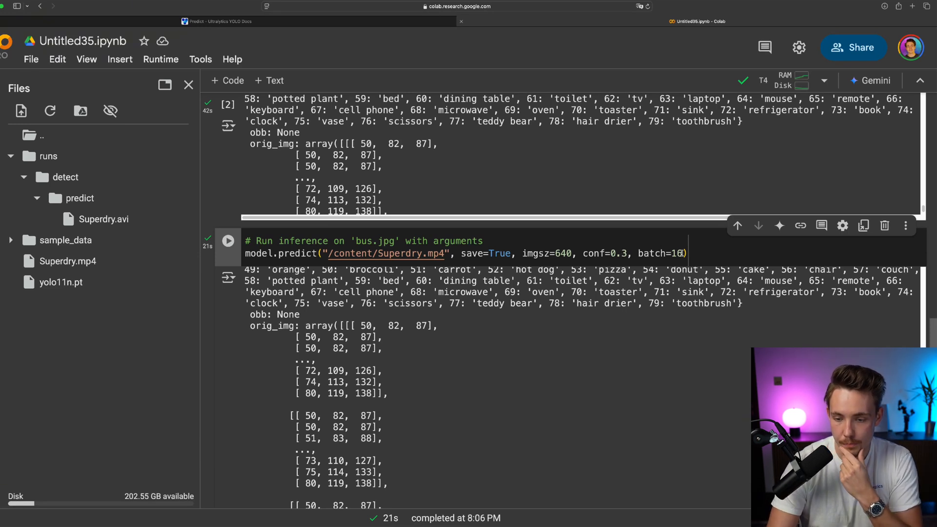
# Rerun the second prediction on Superdry.mp4 with batch=32 and follow its per-frame log.
pyautogui.write('32')
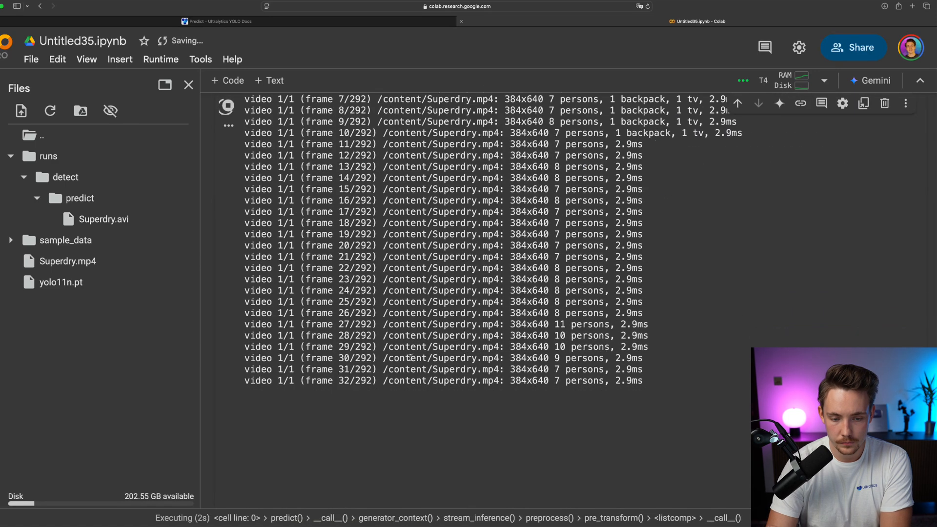
pyautogui.scroll(-3)
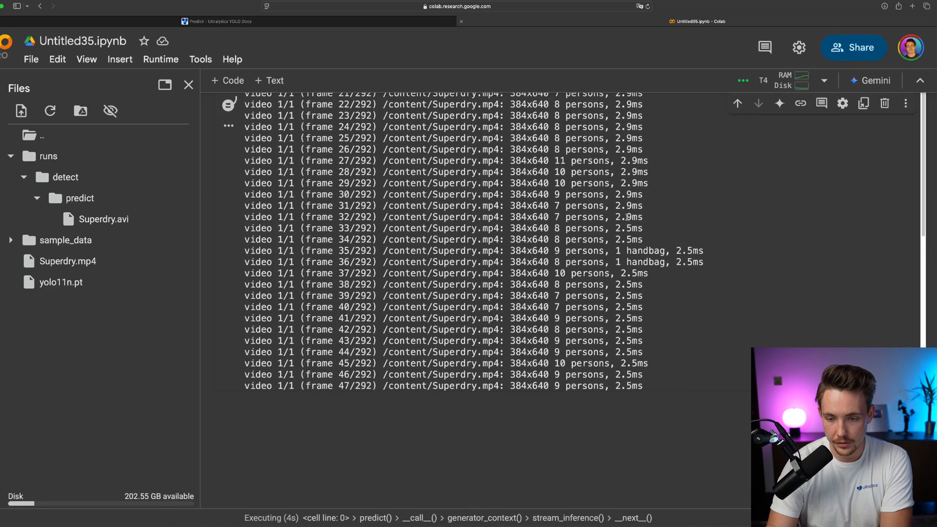